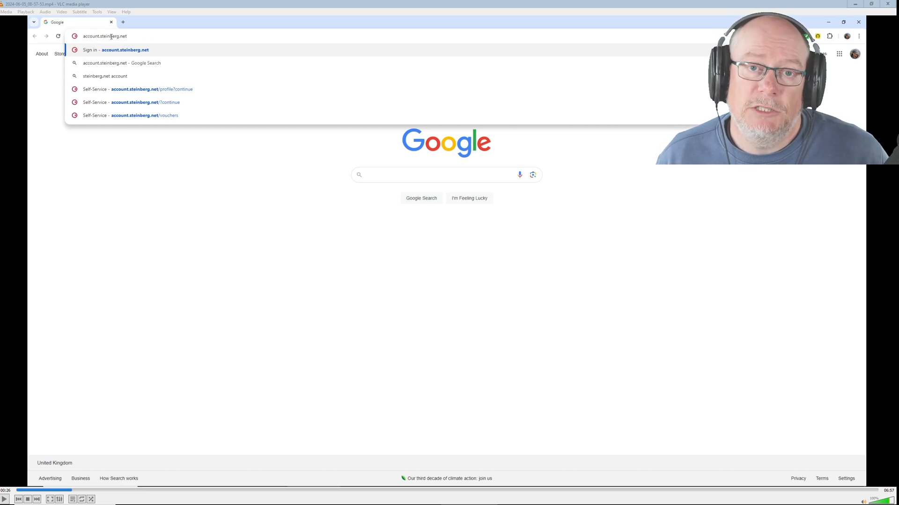
mouse_move(148, 41)
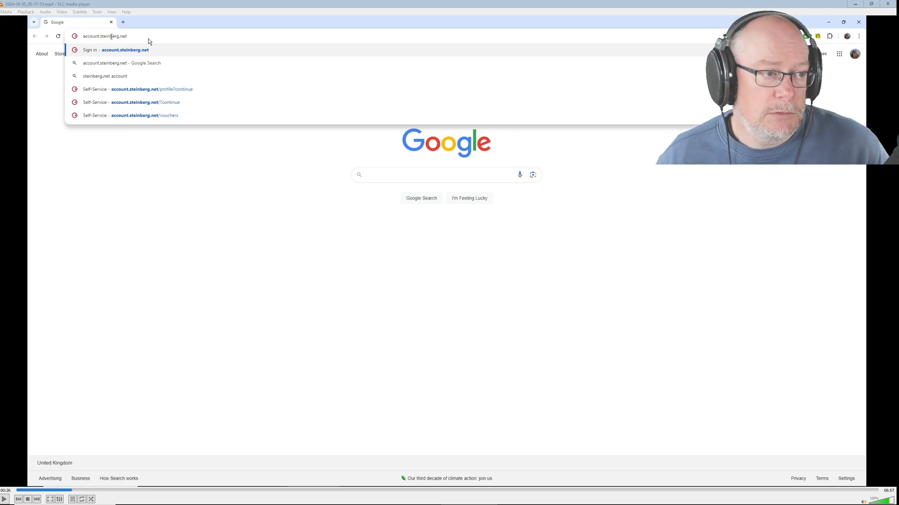
Step: Go to the Steinberg account sign-in page at account.steinberg.net
left_click(125, 50)
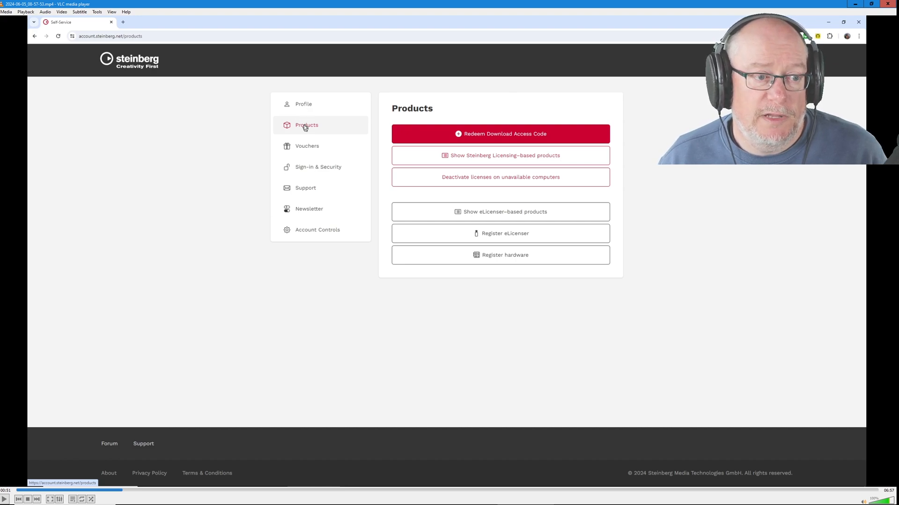
mouse_move(303, 150)
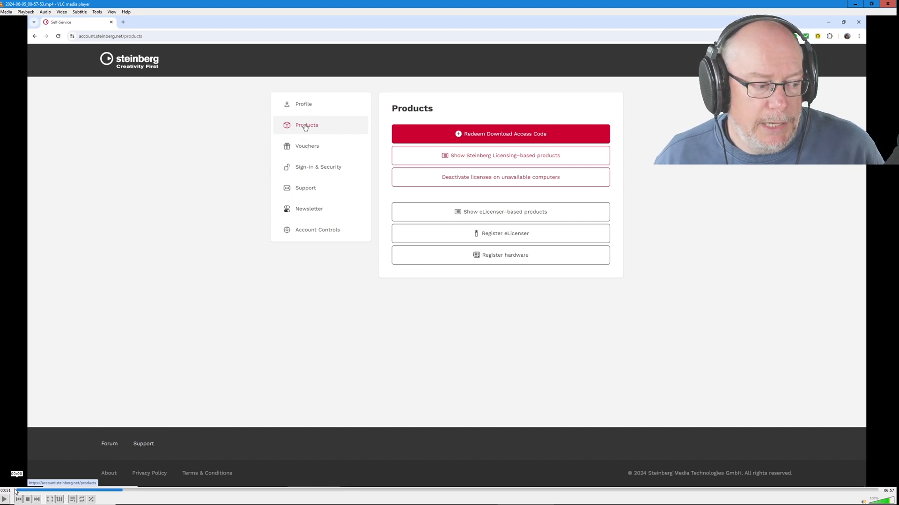
Step: Show the account's Vouchers page listing redeemable and used upgrade vouchers
left_click(306, 146)
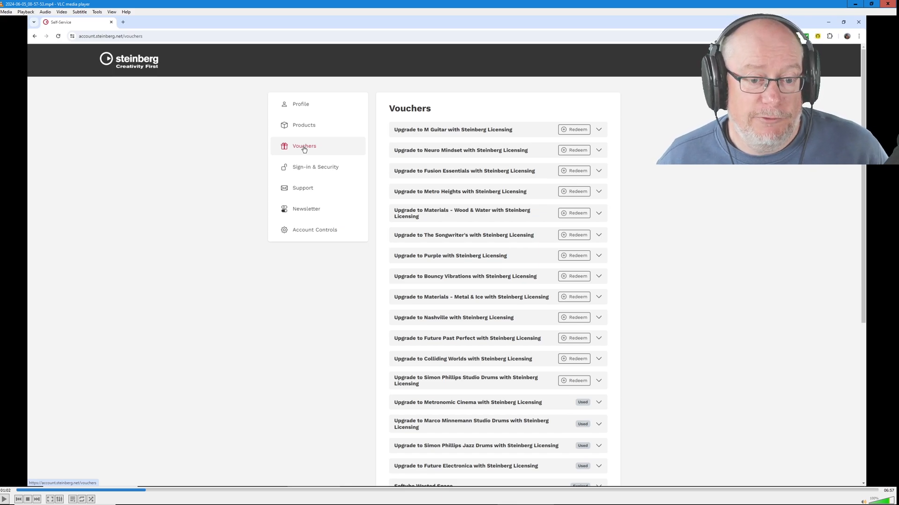
mouse_move(495, 368)
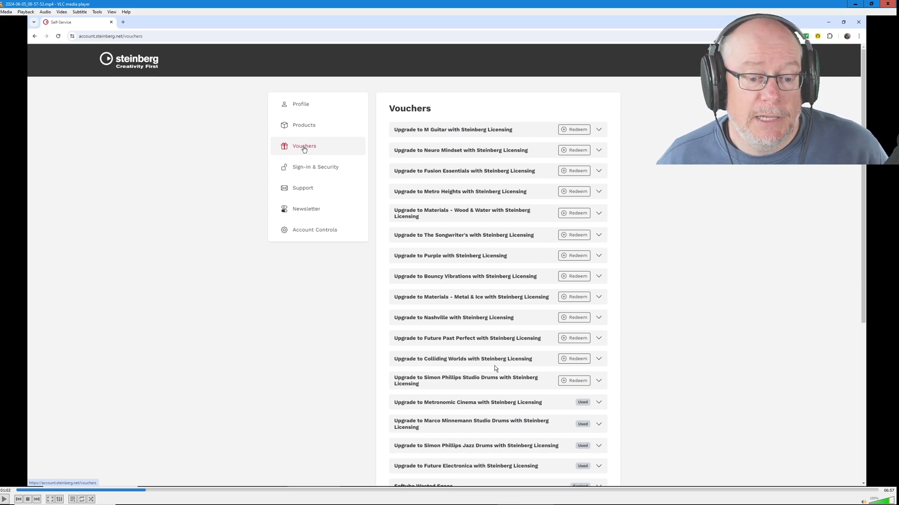
mouse_move(594, 433)
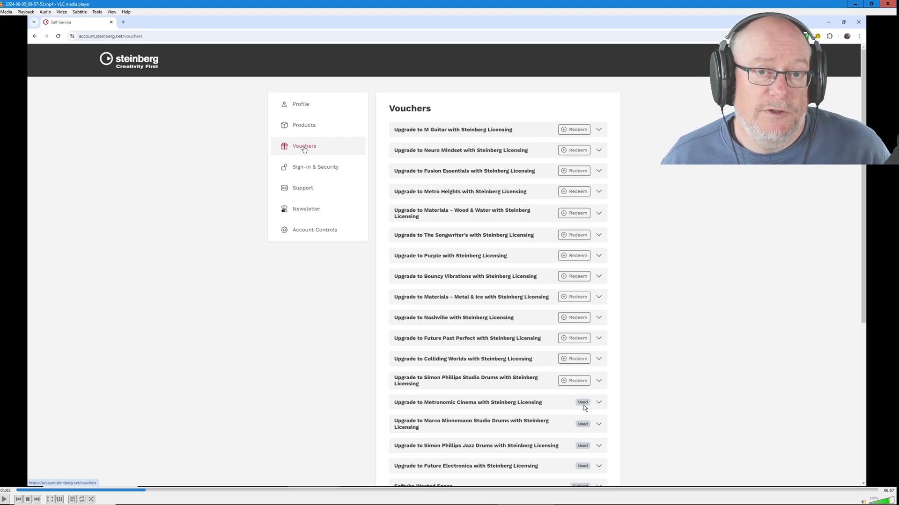
mouse_move(552, 167)
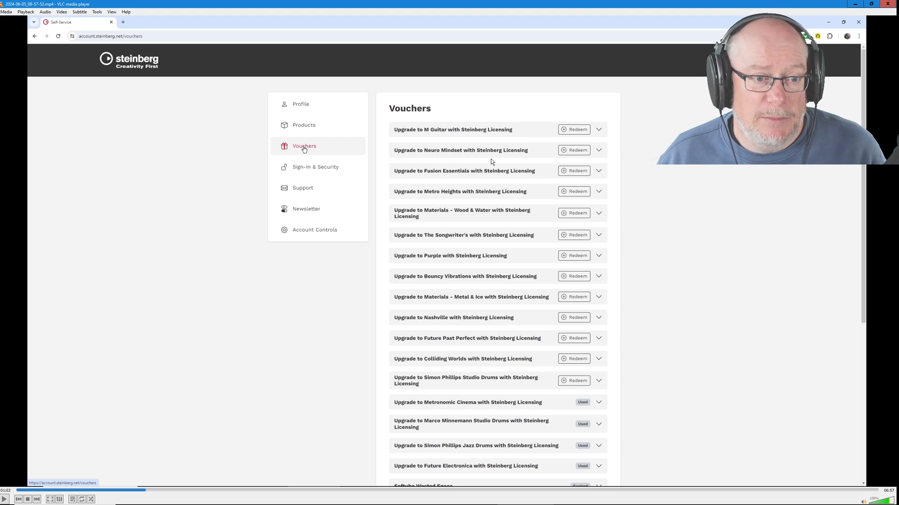
mouse_move(459, 174)
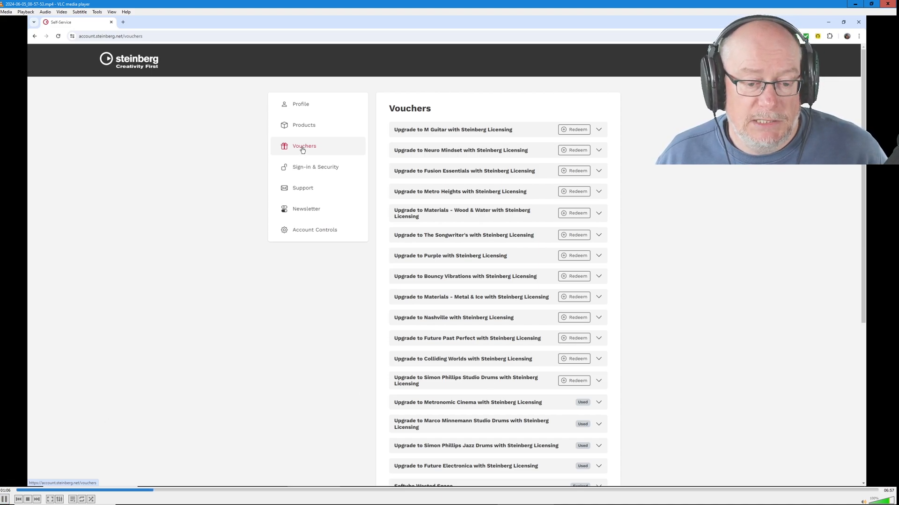
mouse_move(639, 395)
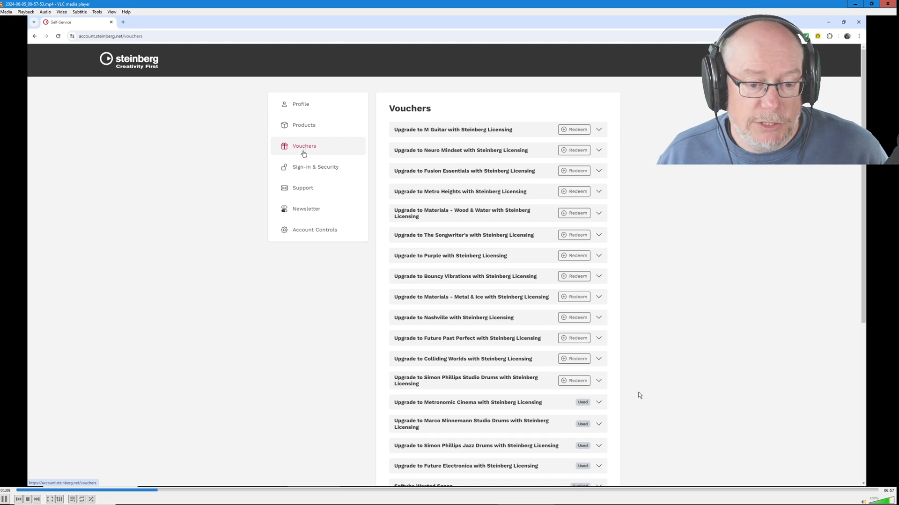
Step: Redeem the Future Past Perfect voucher with the download access code and send its code to eLCC
left_click(574, 129)
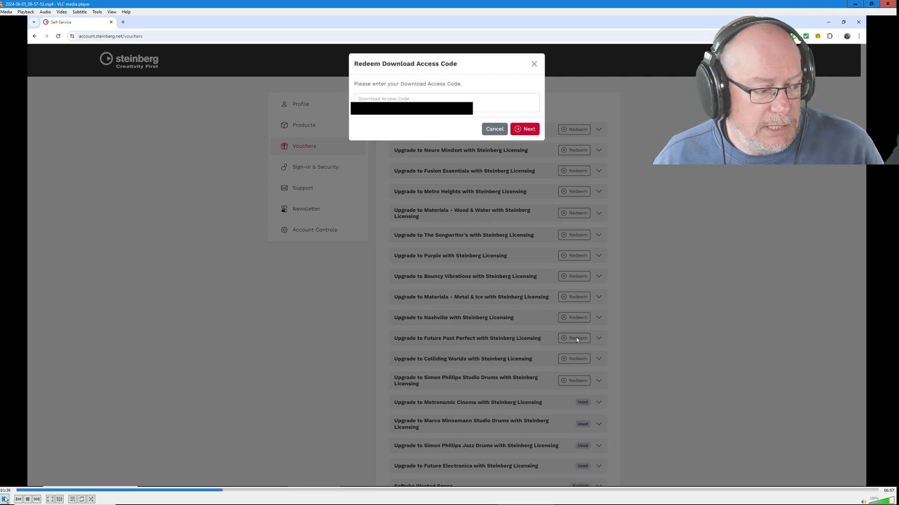
left_click(523, 128)
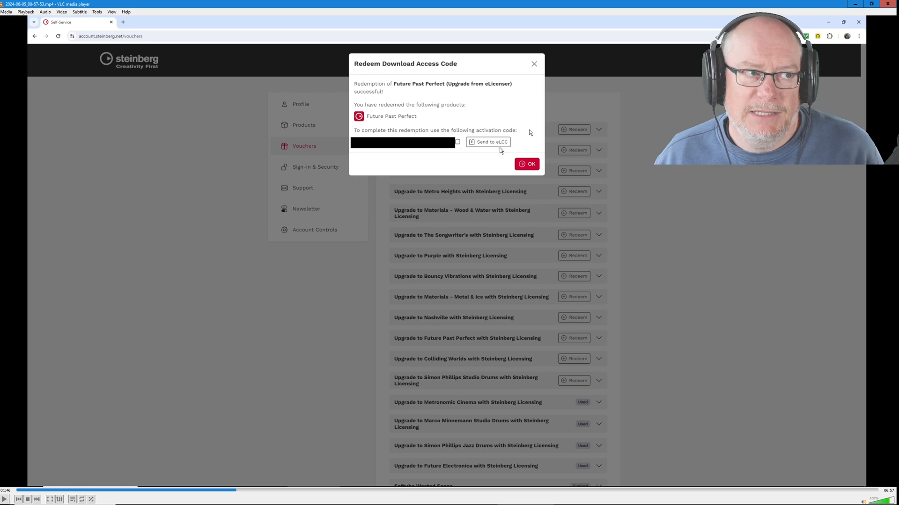
mouse_move(303, 278)
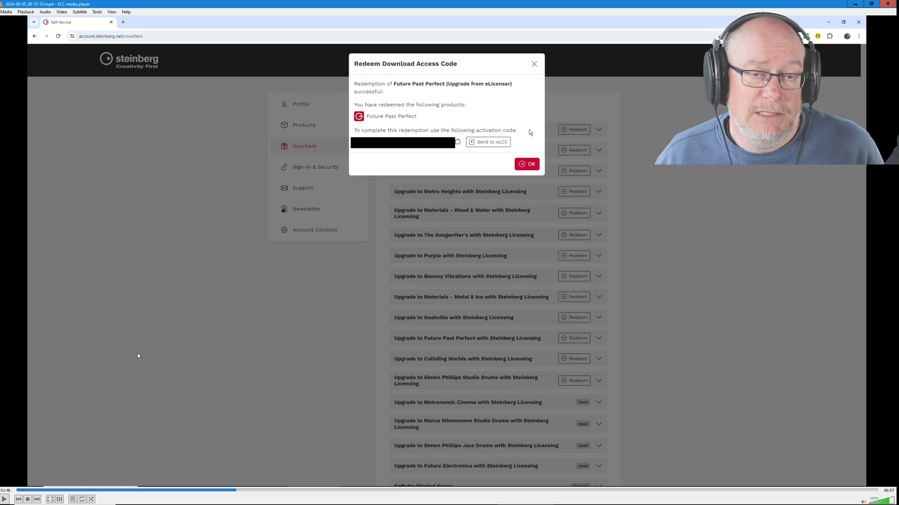
left_click(488, 141)
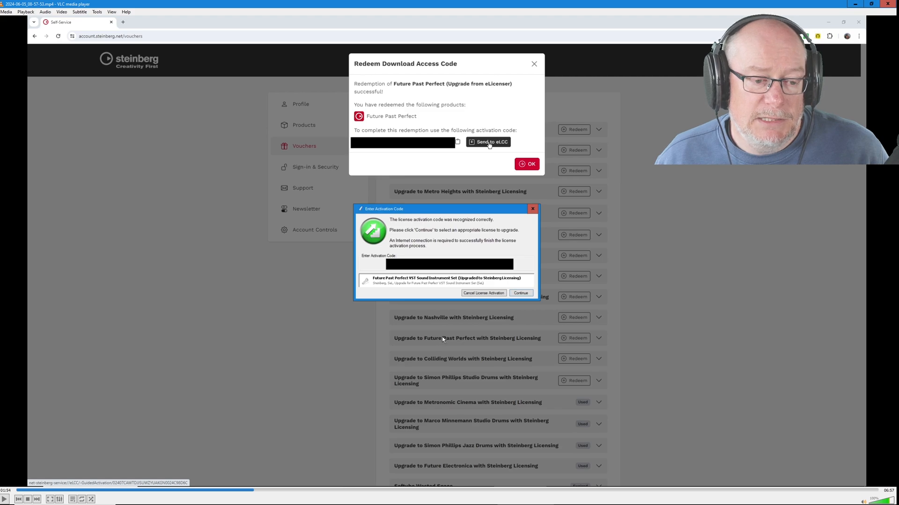
mouse_move(418, 291)
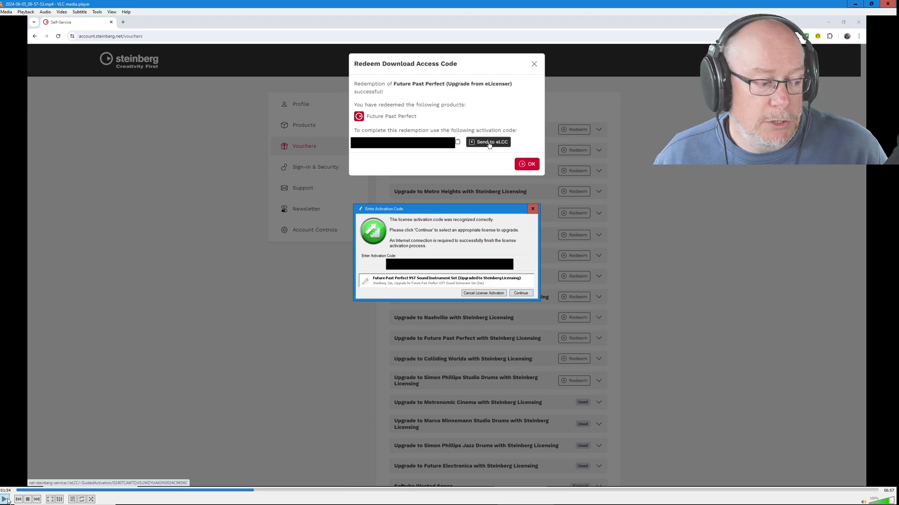
Step: Choose the Future Past Perfect VST Sound Instrument Set license and upgrade it
left_click(520, 293)
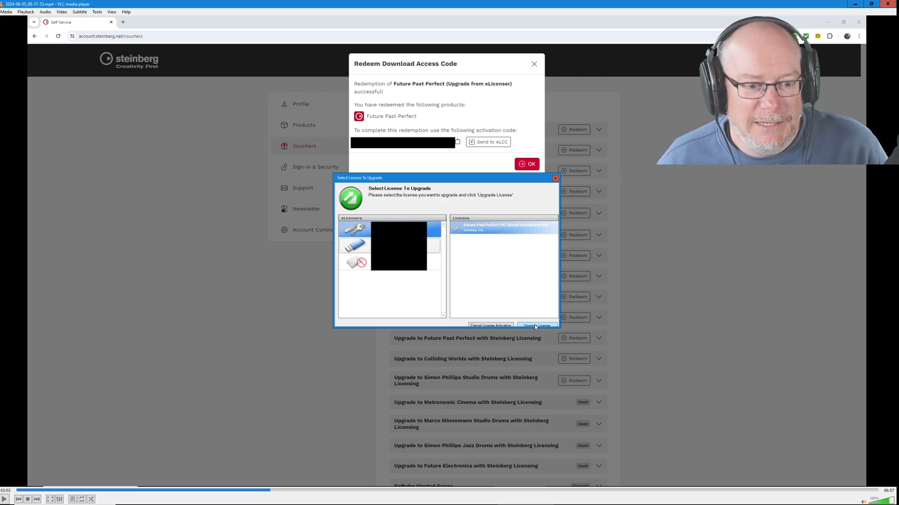
mouse_move(85, 421)
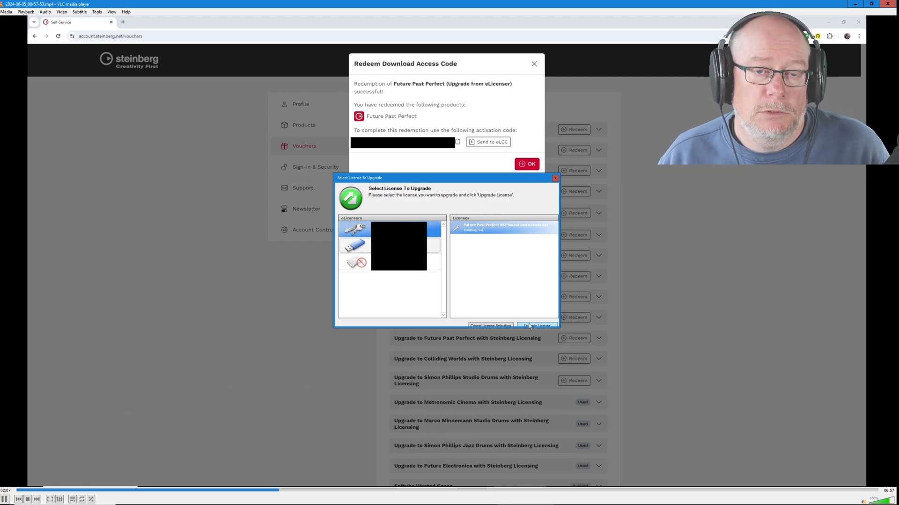
left_click(535, 326)
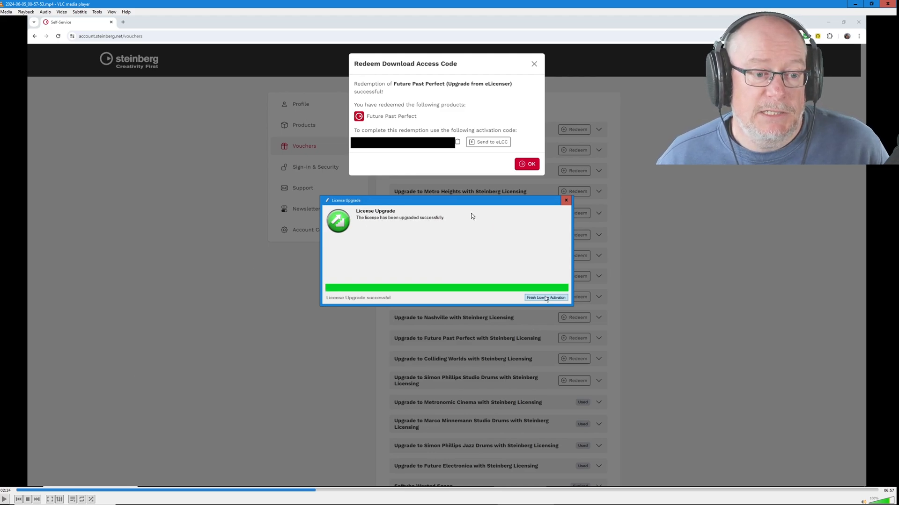
mouse_move(559, 281)
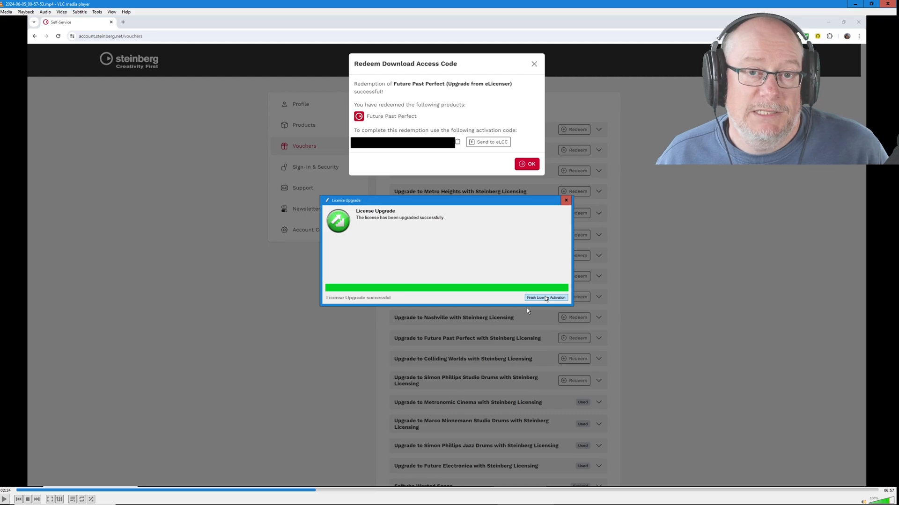
mouse_move(521, 327)
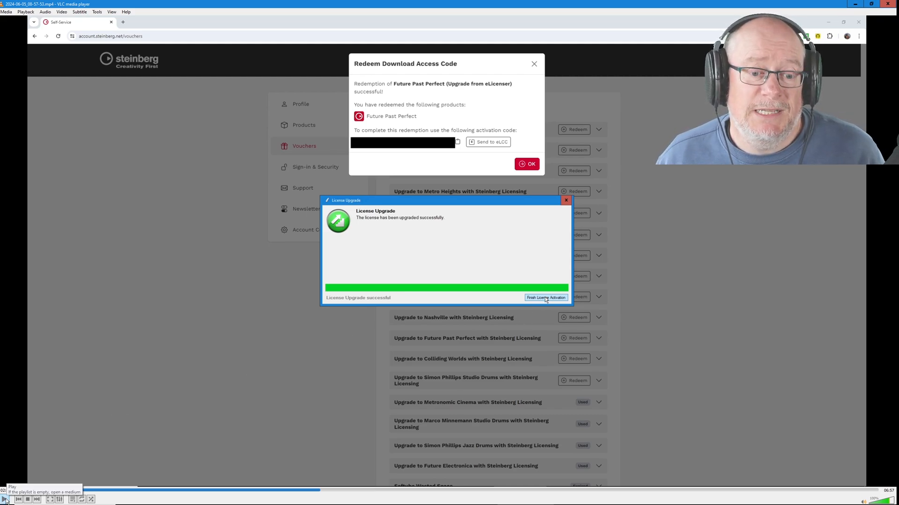
Step: Finish the license activation and close eLicenser Control Center, returning to Vouchers
left_click(545, 298)
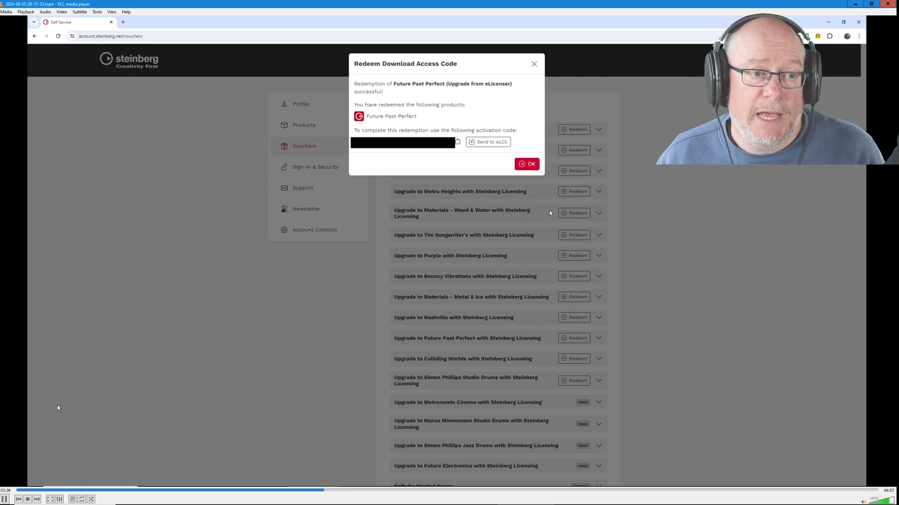
left_click(526, 164)
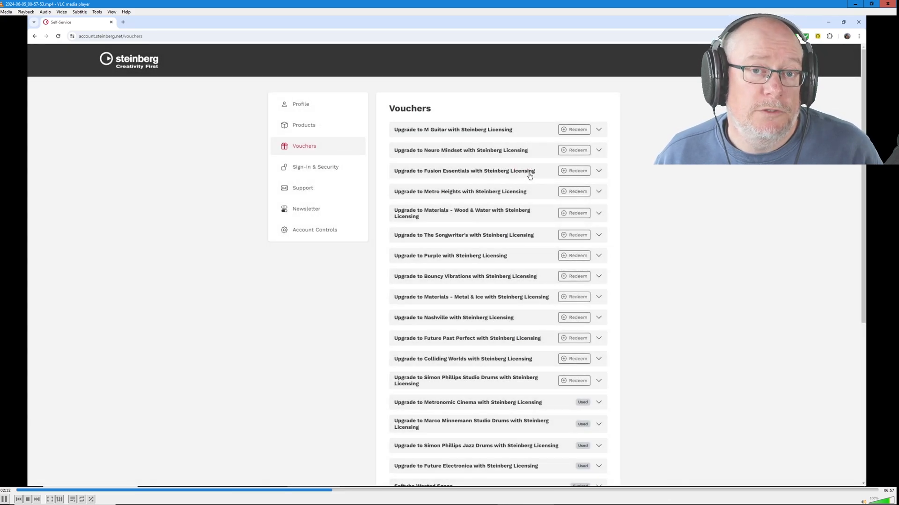
mouse_move(117, 110)
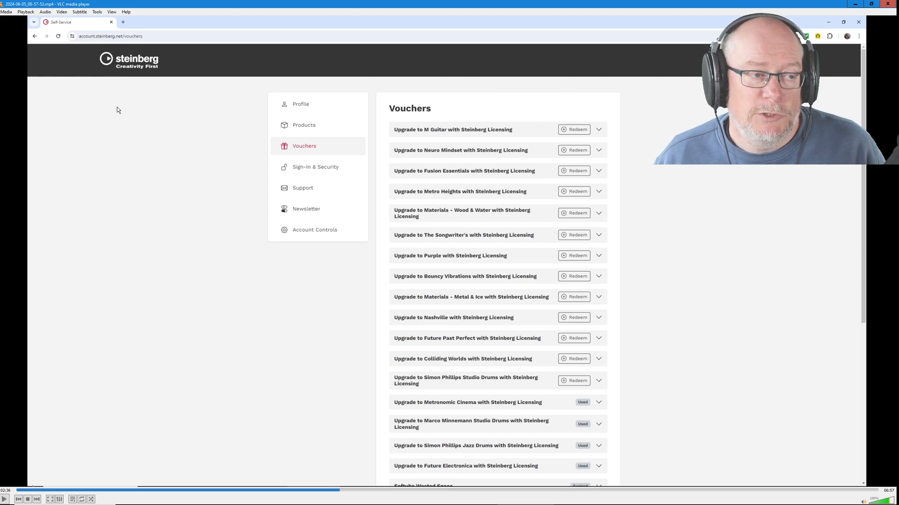
mouse_move(241, 145)
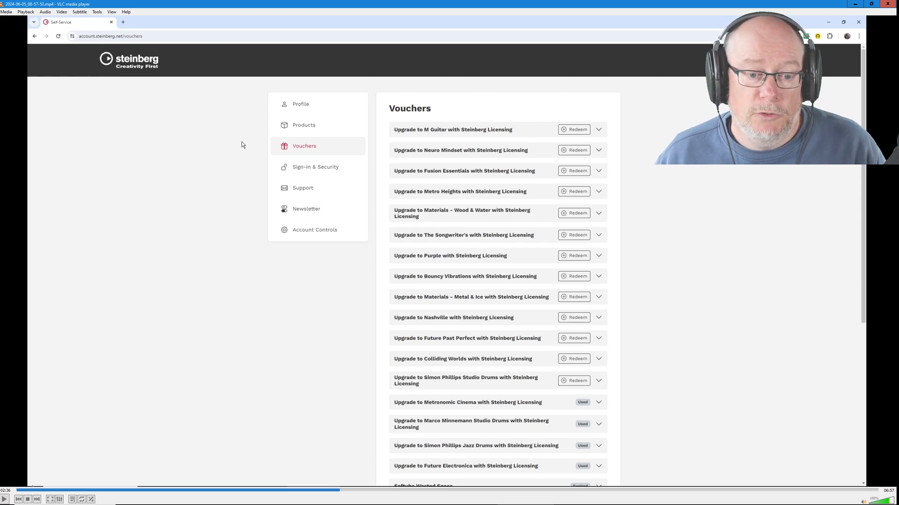
mouse_move(606, 275)
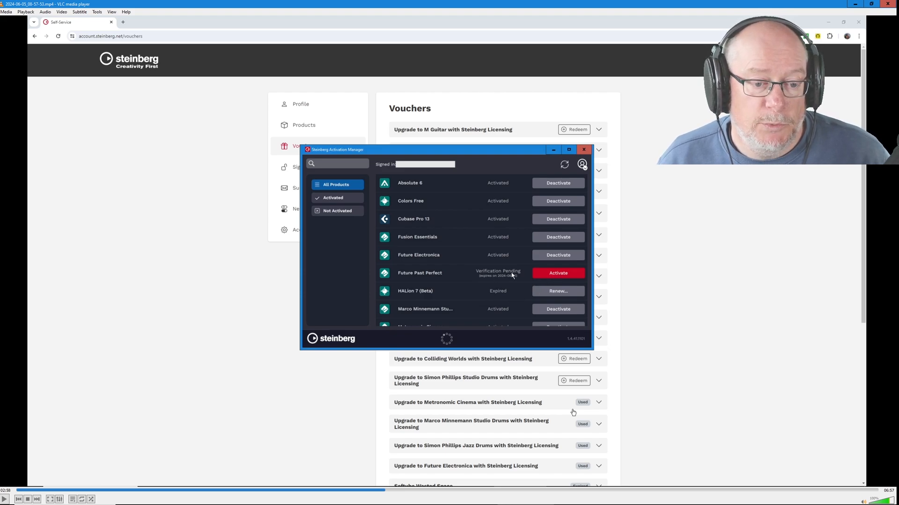
mouse_move(501, 267)
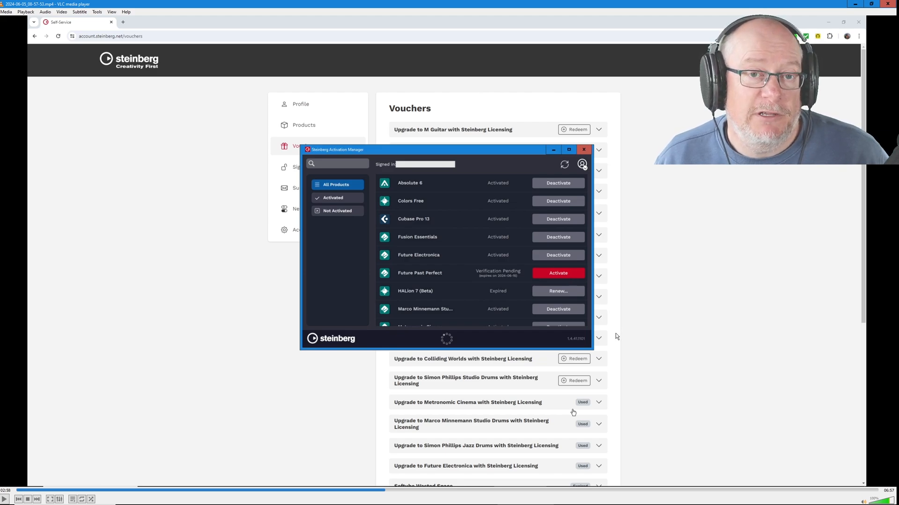
mouse_move(538, 358)
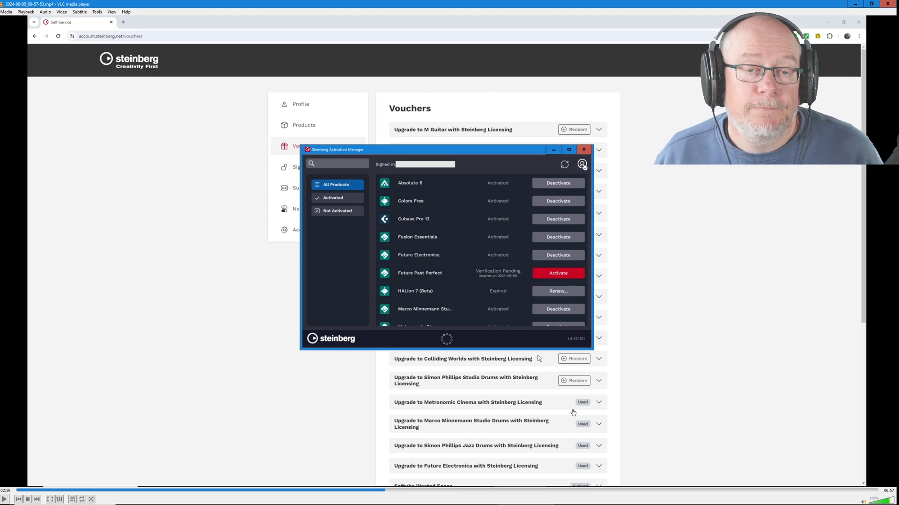
mouse_move(8, 465)
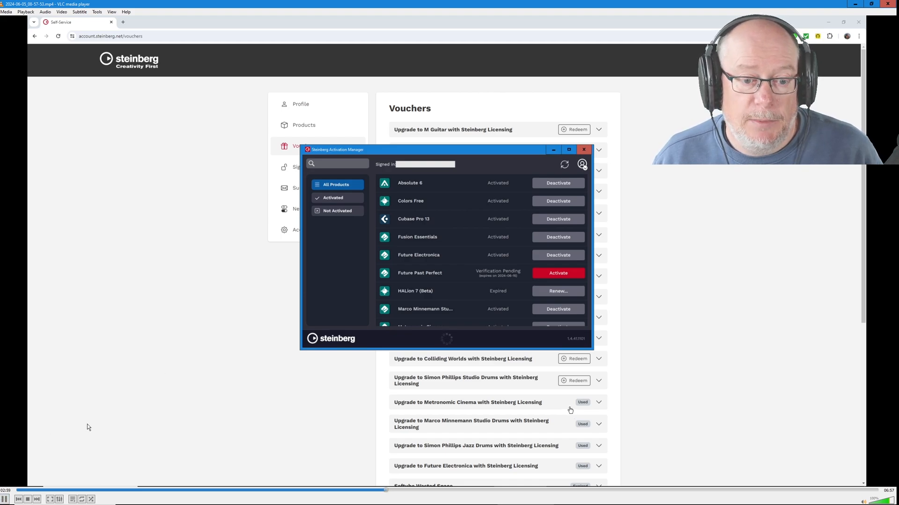
Step: Activate the Future Past Perfect license in Steinberg Activation Manager
left_click(557, 273)
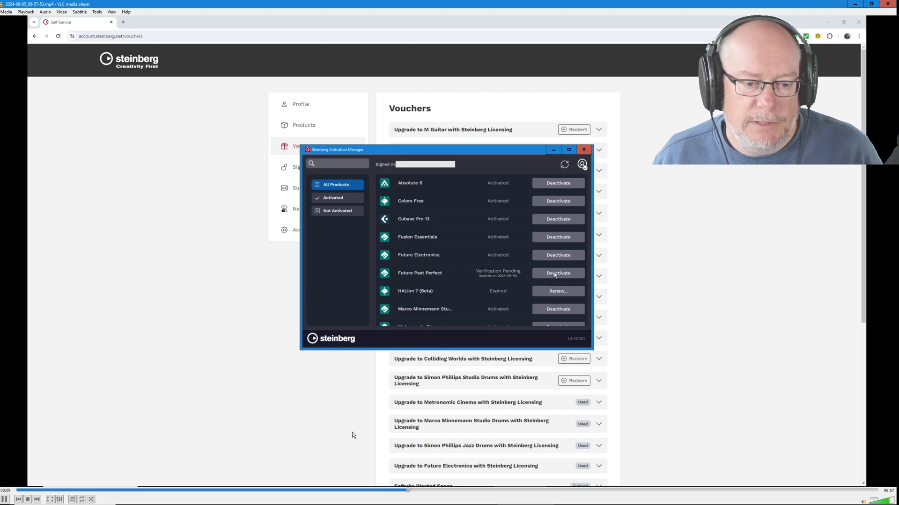
mouse_move(633, 295)
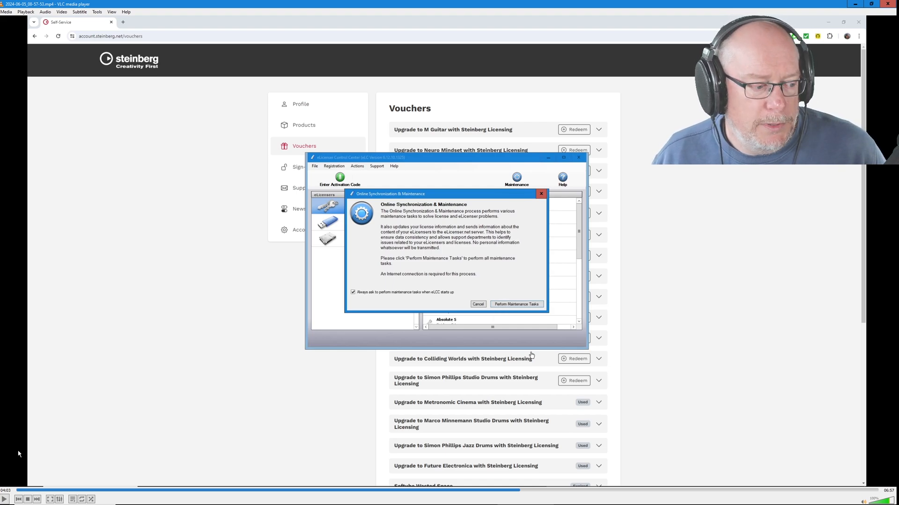
Step: Run online maintenance, review the upgraded Future Past Perfect license, and close eLCC
left_click(515, 304)
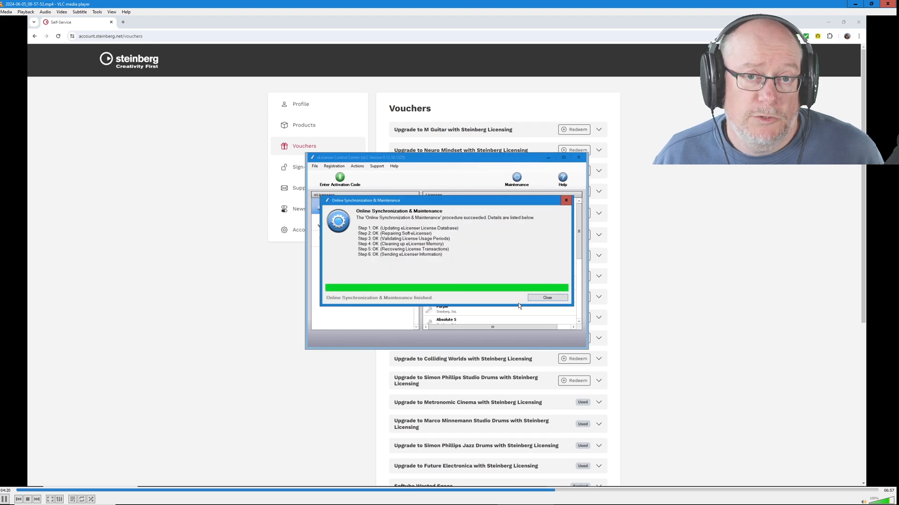
left_click(547, 298)
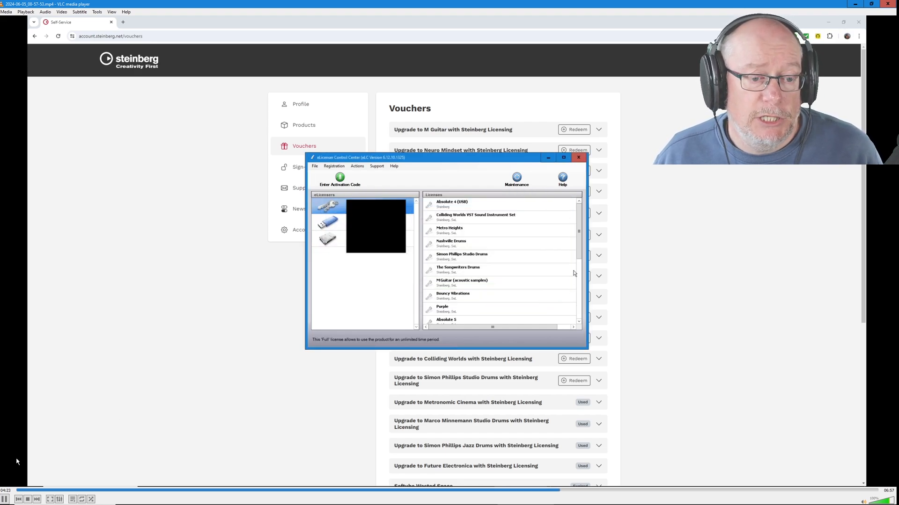
scroll("down", 3)
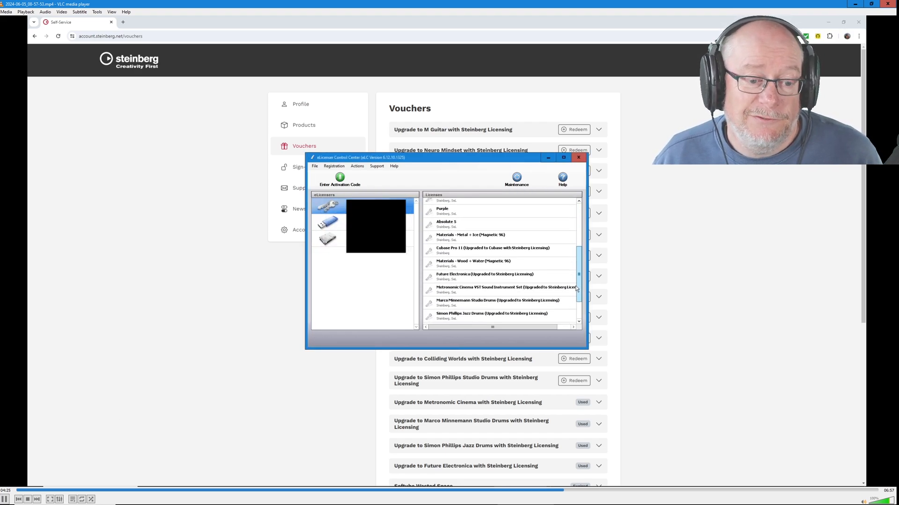
scroll("down", 3)
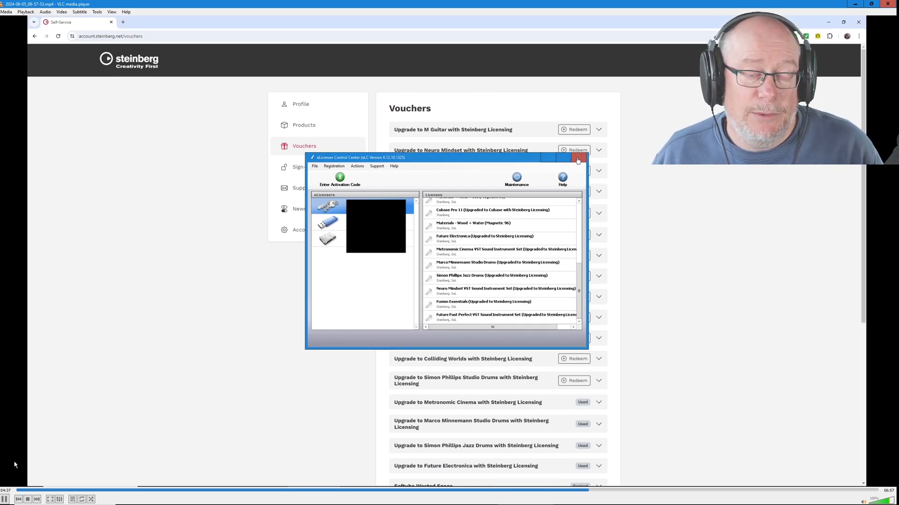
left_click(577, 159)
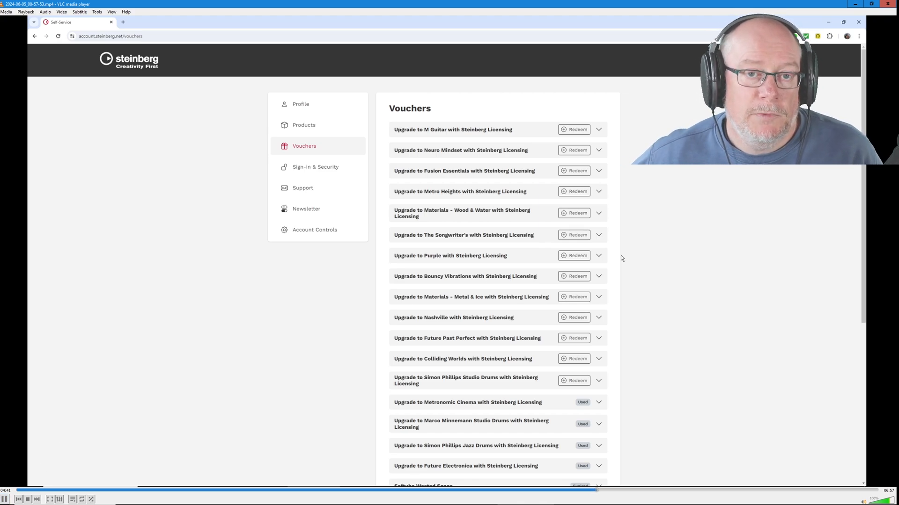
mouse_move(103, 410)
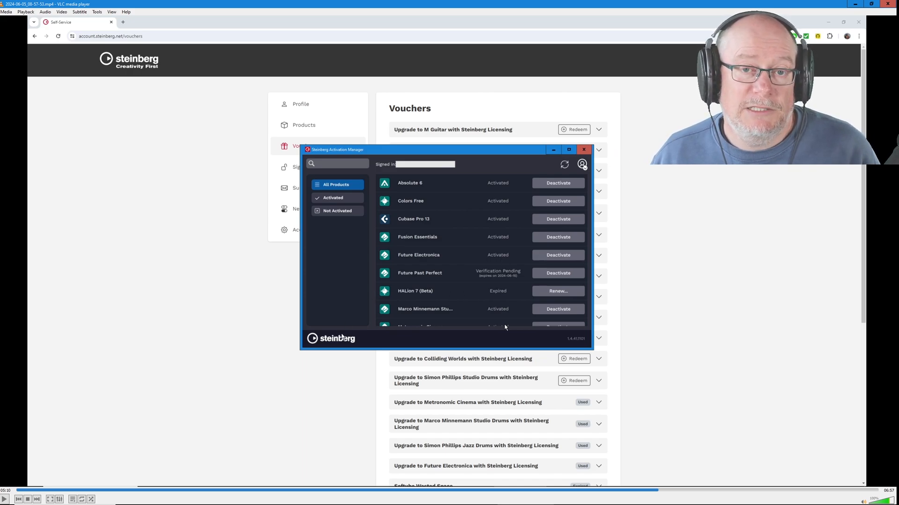
mouse_move(164, 396)
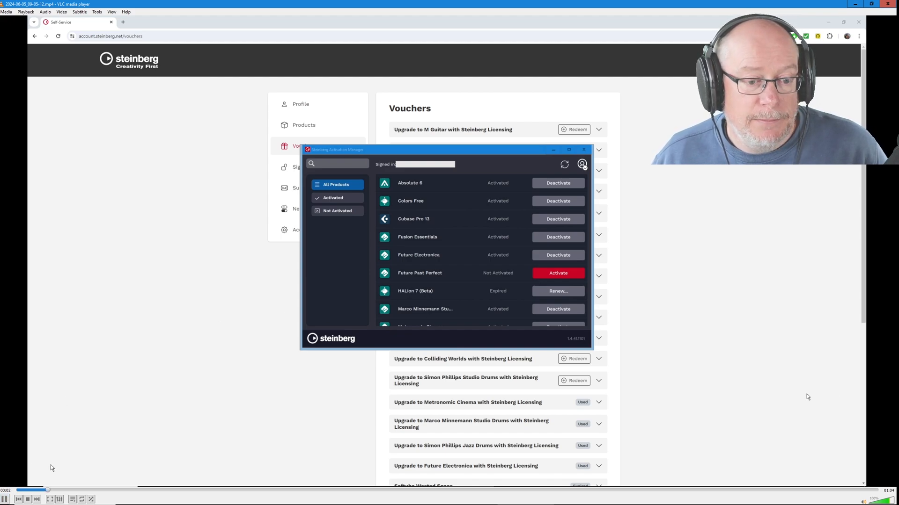
mouse_move(520, 273)
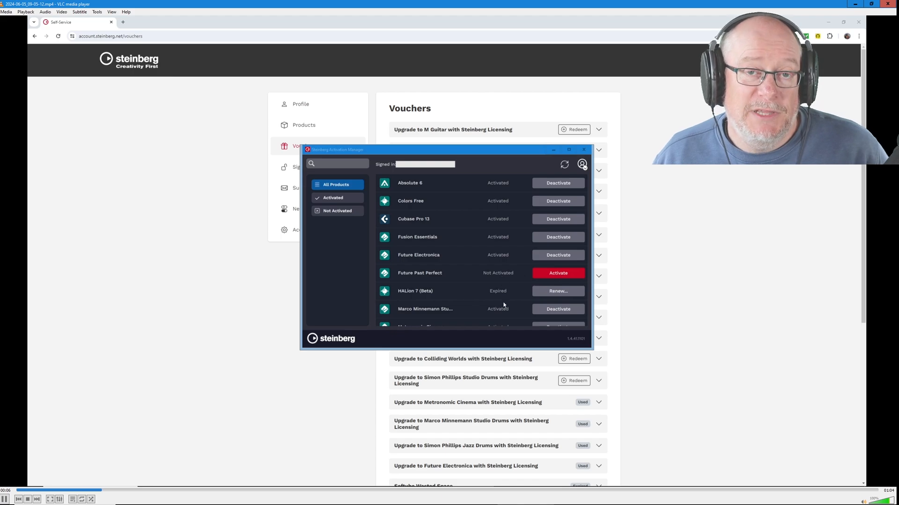
mouse_move(147, 393)
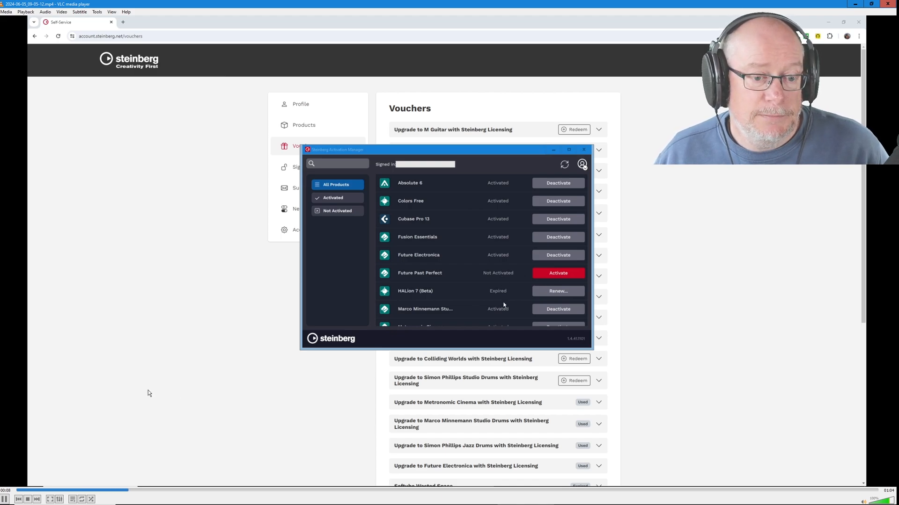
Step: Activate Future Past Perfect again so its status reads Activated without Verification Pending
left_click(557, 273)
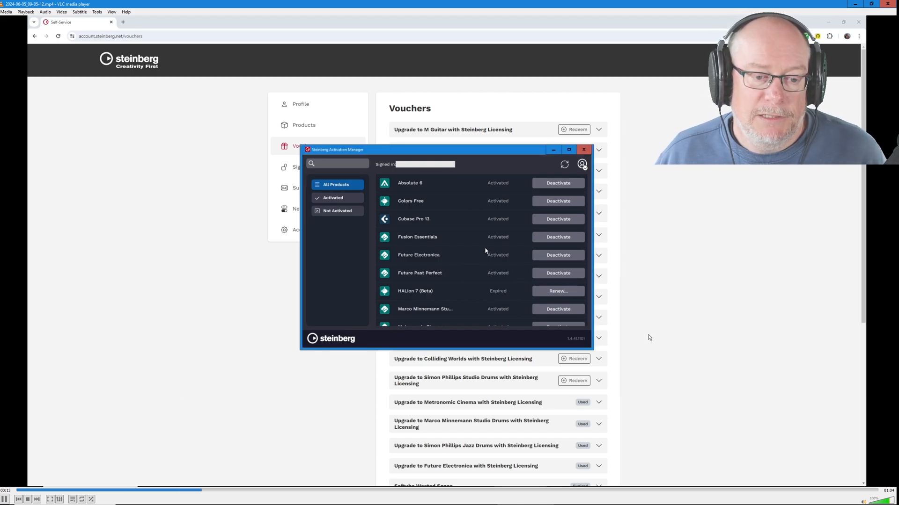
mouse_move(488, 284)
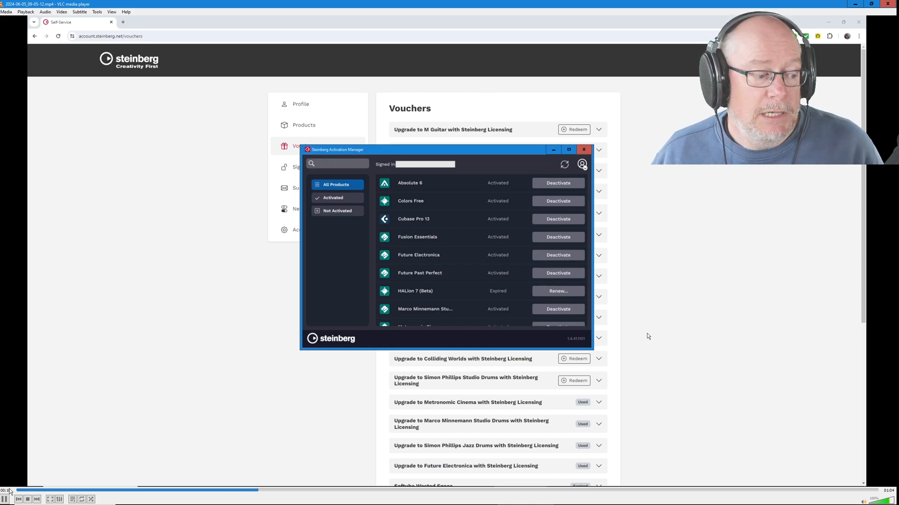
mouse_move(90, 387)
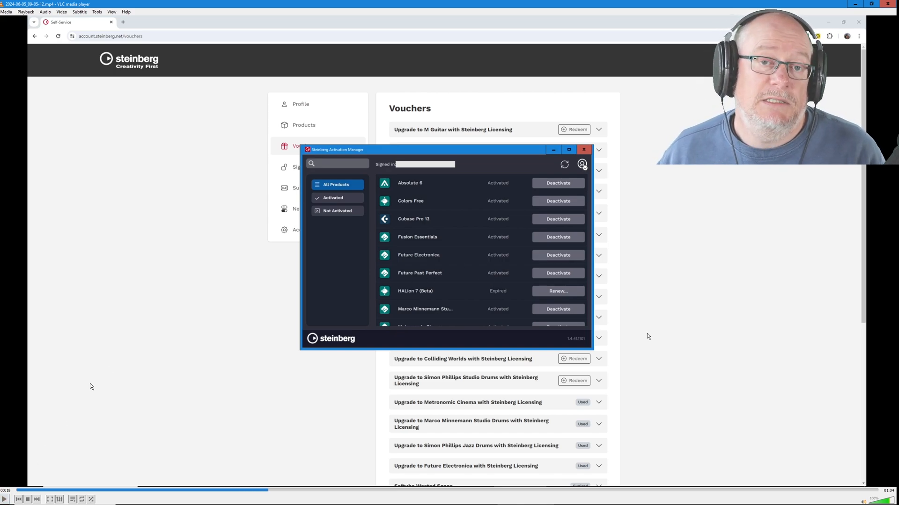